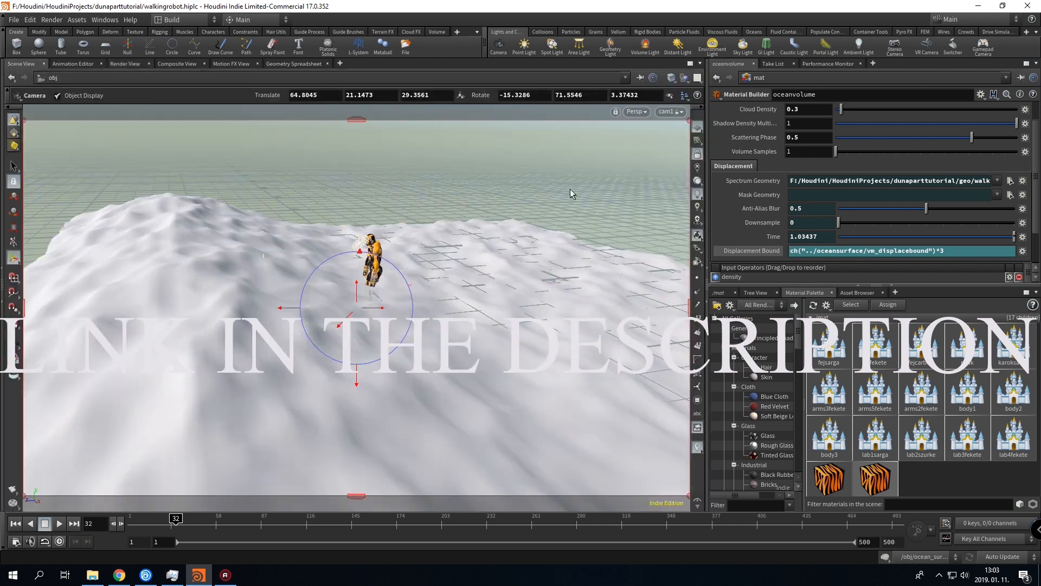
- Start the Mantra IPR render of the ocean scene from cam1 in Render View
click(124, 64)
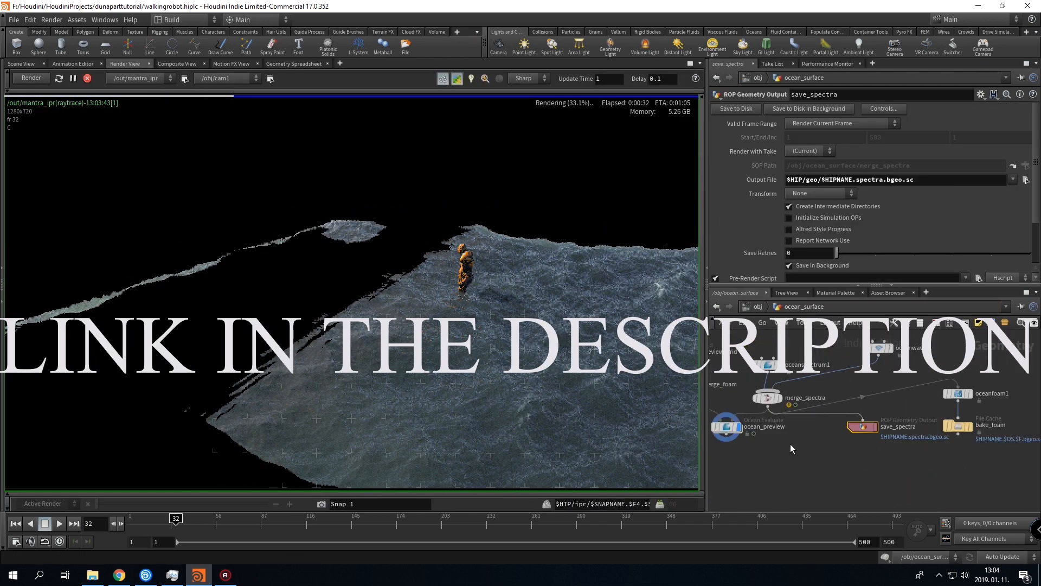
- Show the oceanspectrum1 Amplitude settings with wave Scale at 5 in Scene View
click(767, 364)
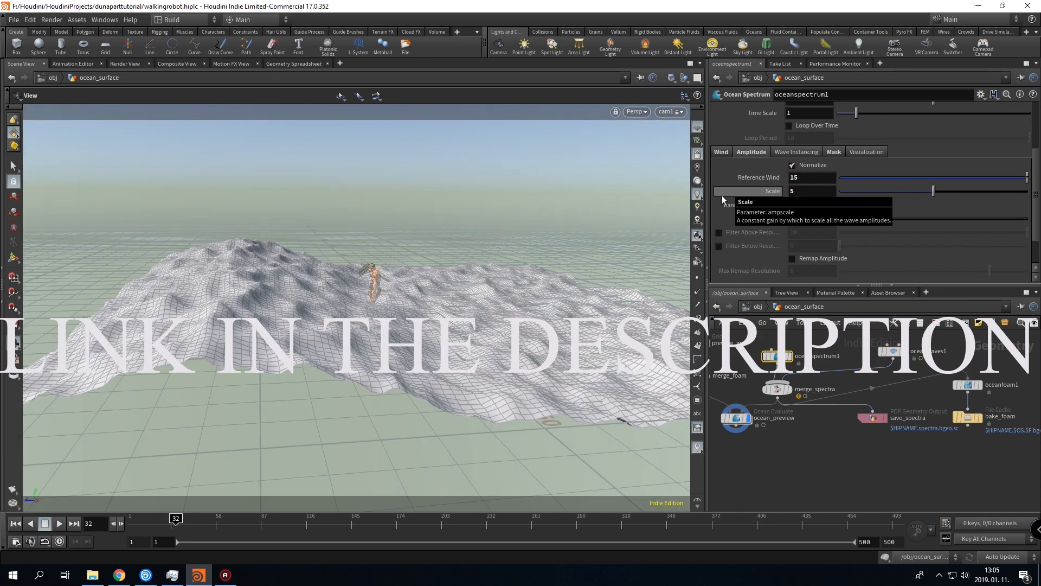
- Click into the oceanspectrum1 Wind Speed field to edit its value
click(125, 63)
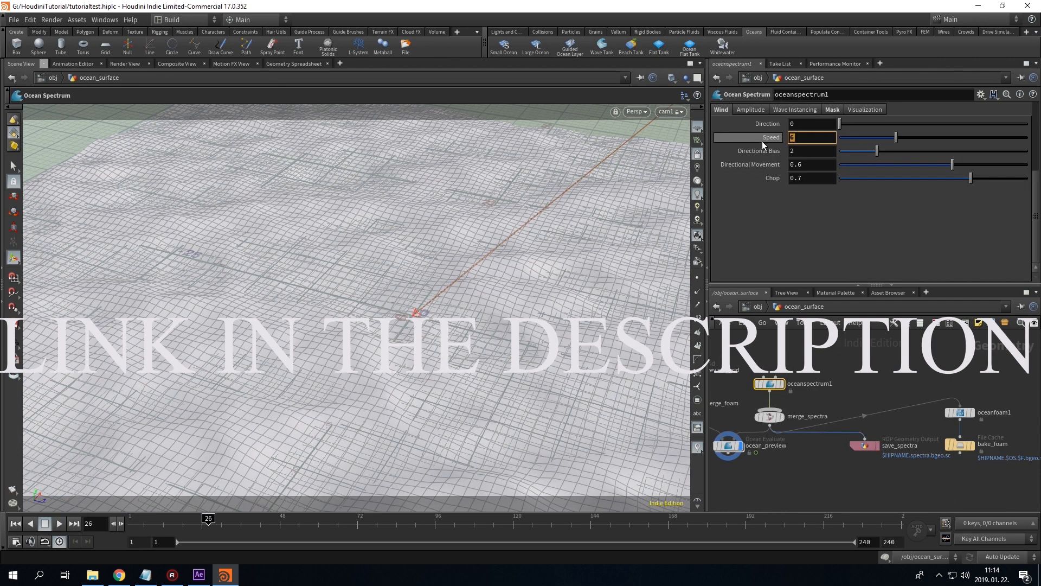
- Check the Mask tab, set wind Speed 4 with Directional Movement 0.6, and play the timeline
click(831, 109)
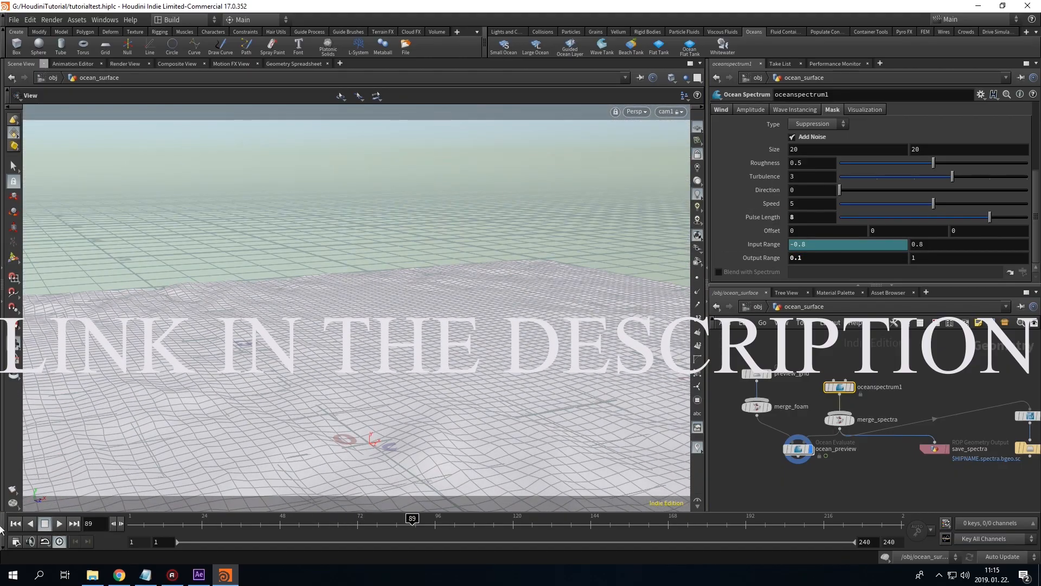
click(721, 109)
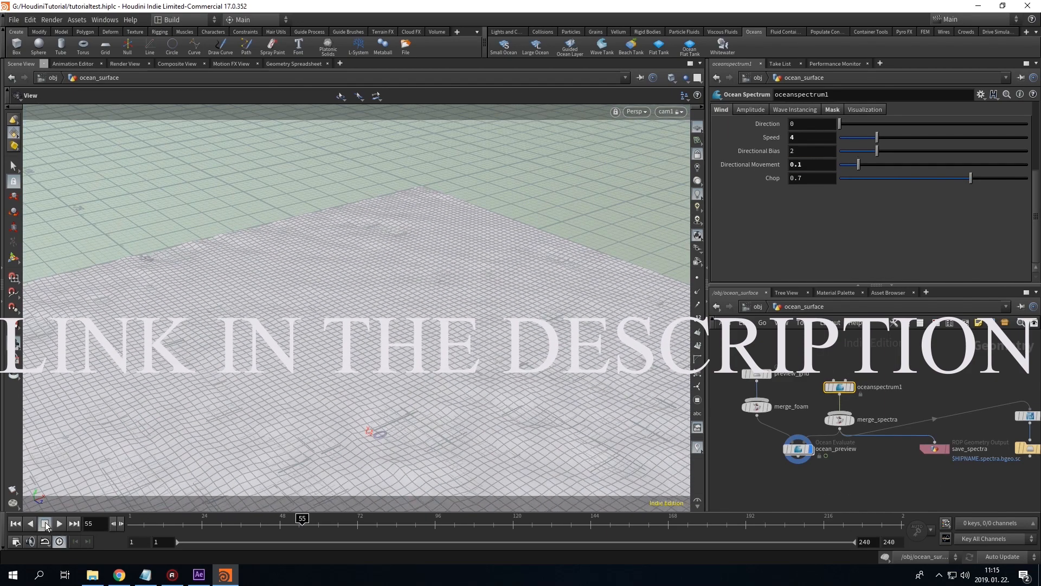
click(45, 523)
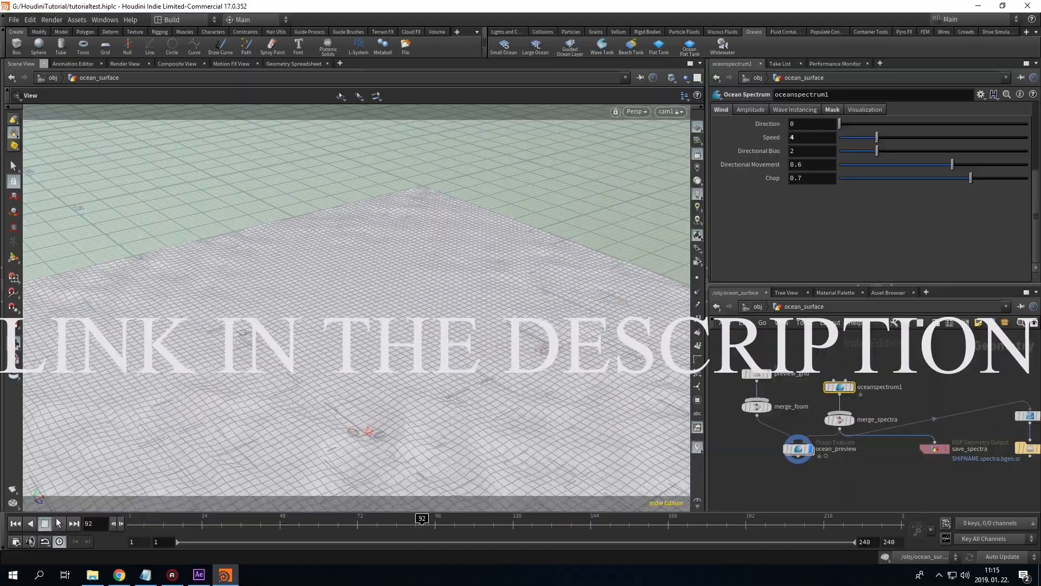